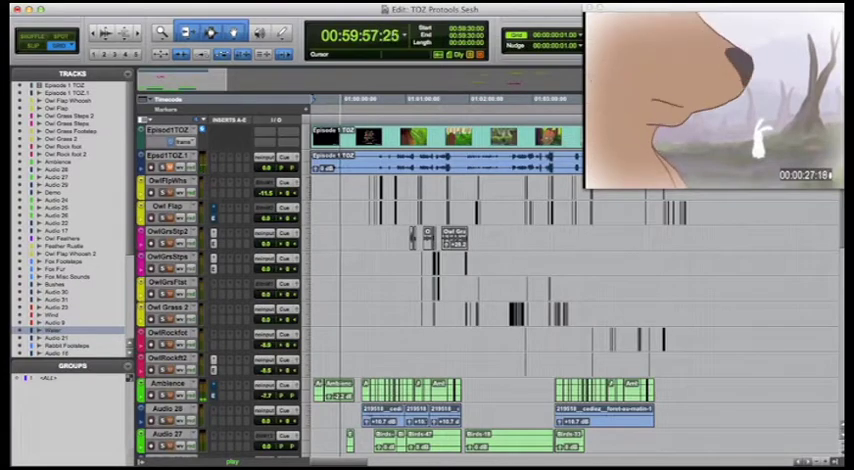
click(212, 32)
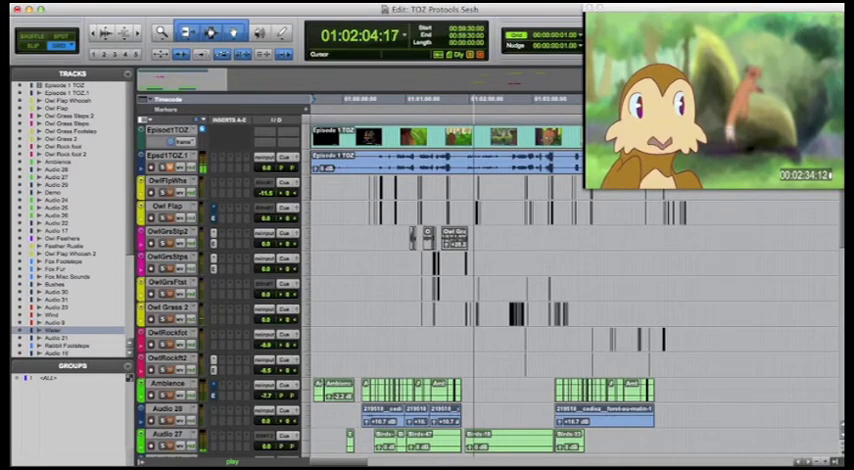
click(232, 32)
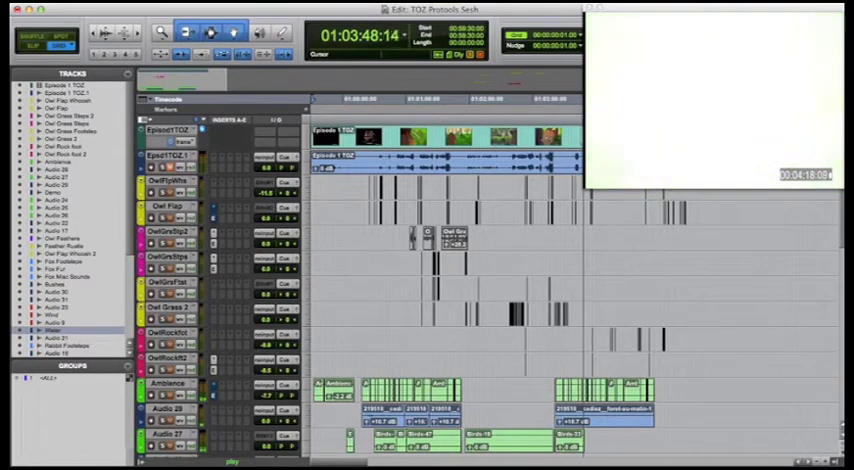
click(212, 32)
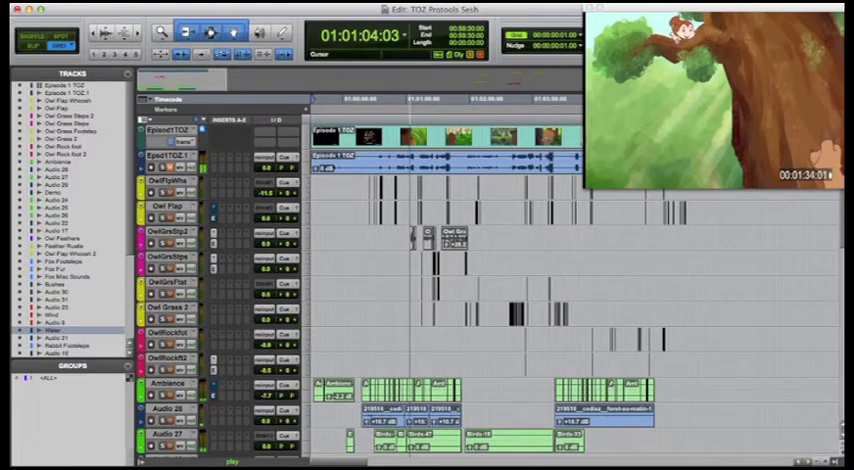
click(212, 32)
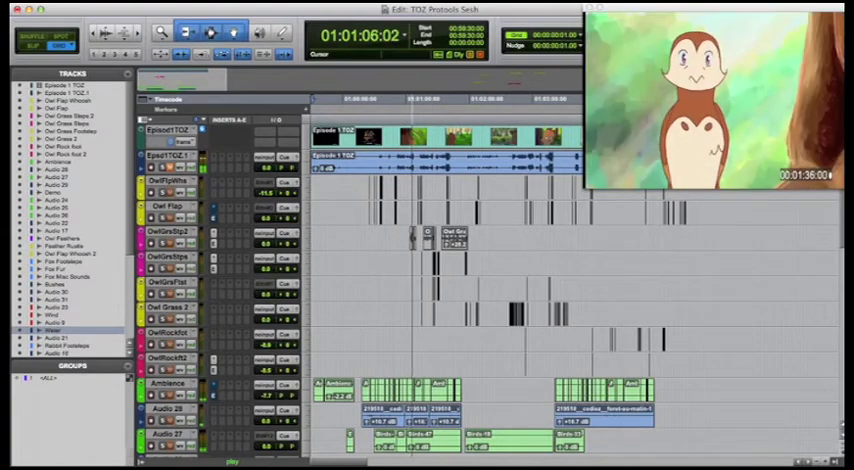